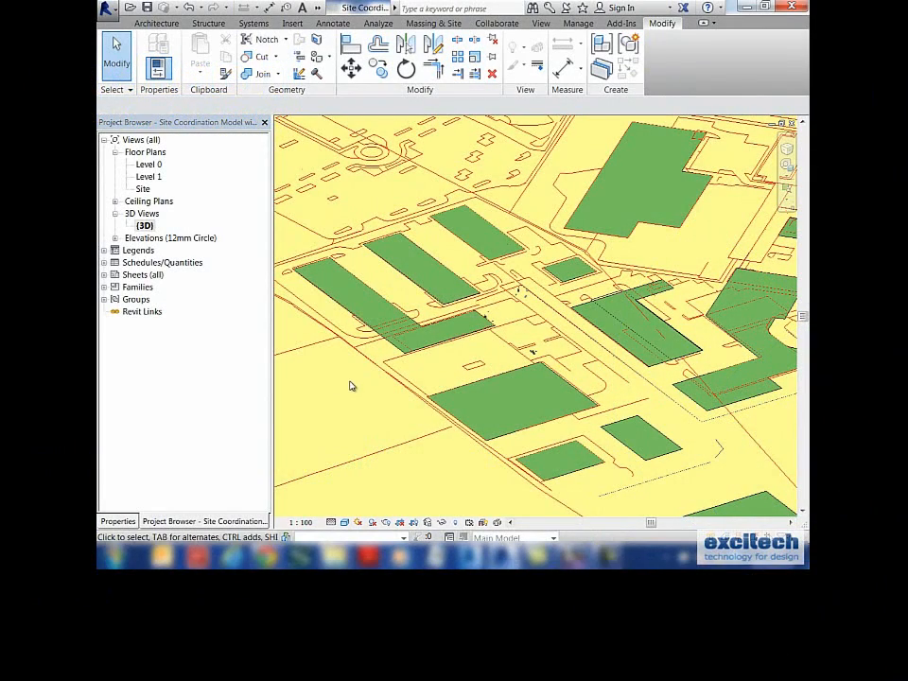
Step: Switch the ribbon to the Massing & Site tools
click(740, 46)
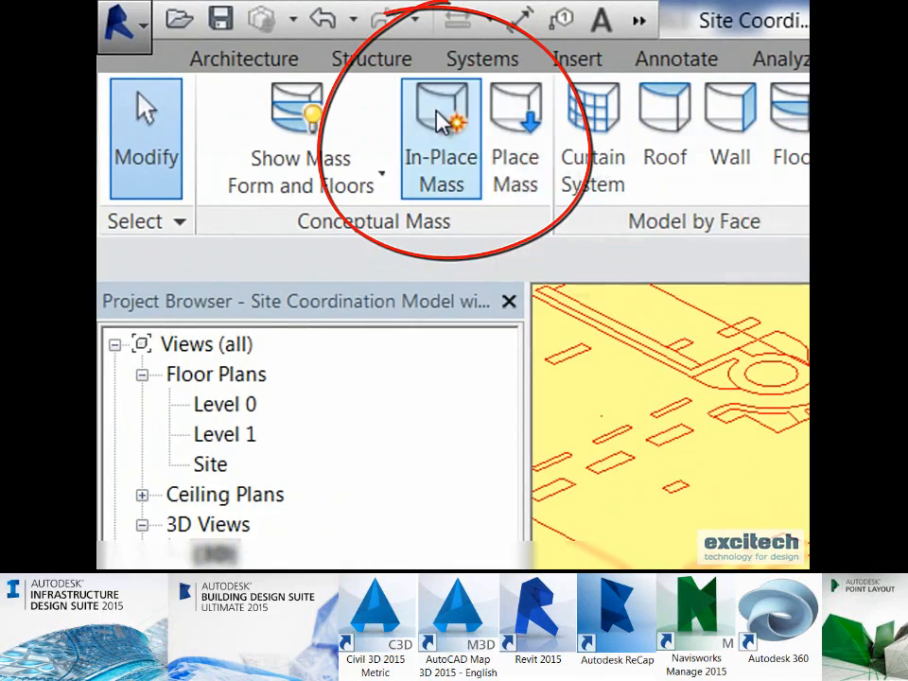
Step: Create a new in-place mass named 'Buildings'
click(439, 136)
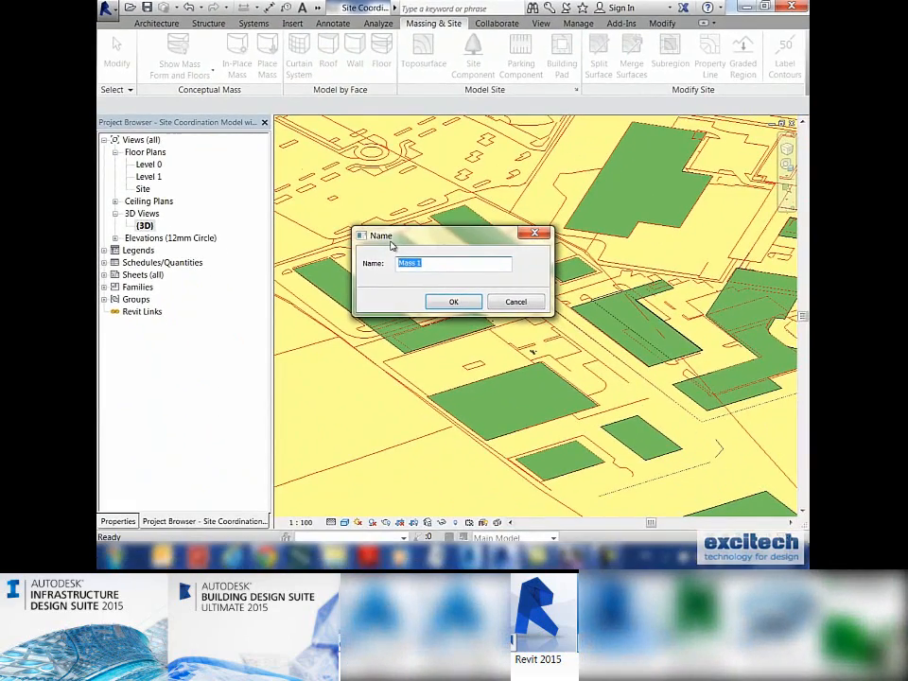
text(Buildings)
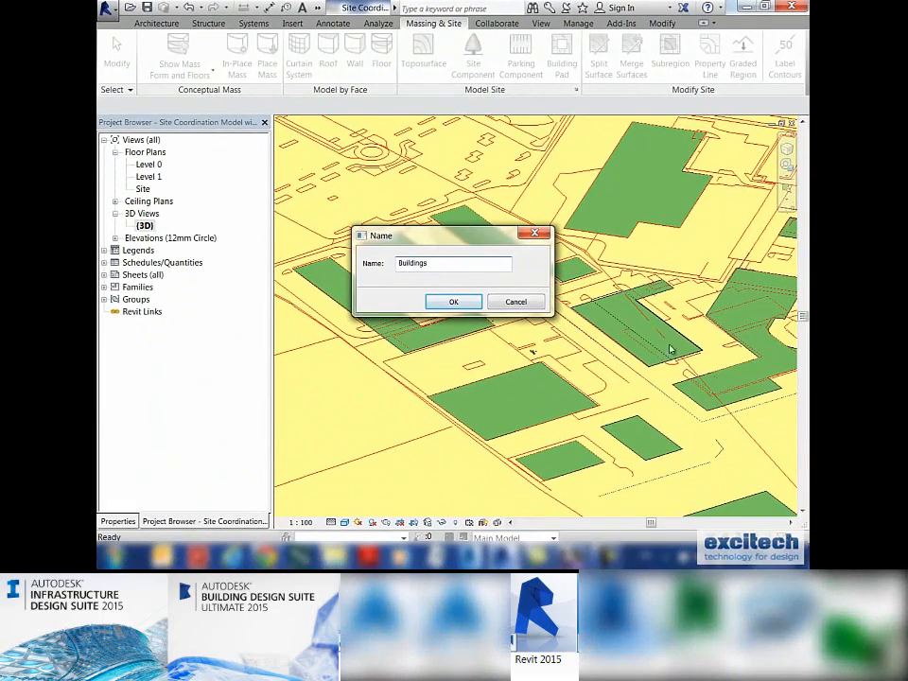
click(454, 301)
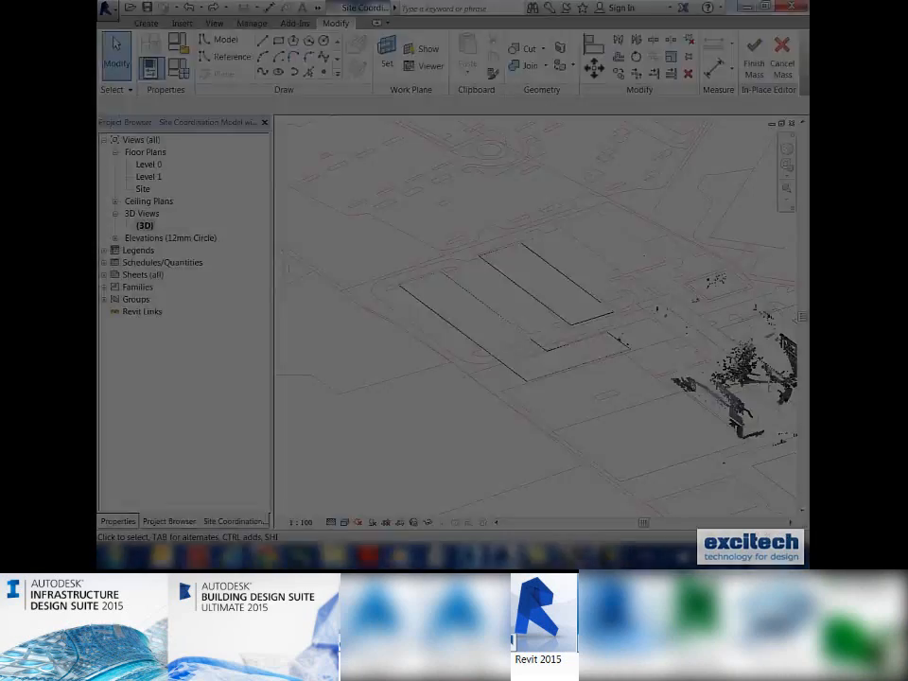
Step: Extrude the three traced footprint outlines into solid building forms
click(529, 284)
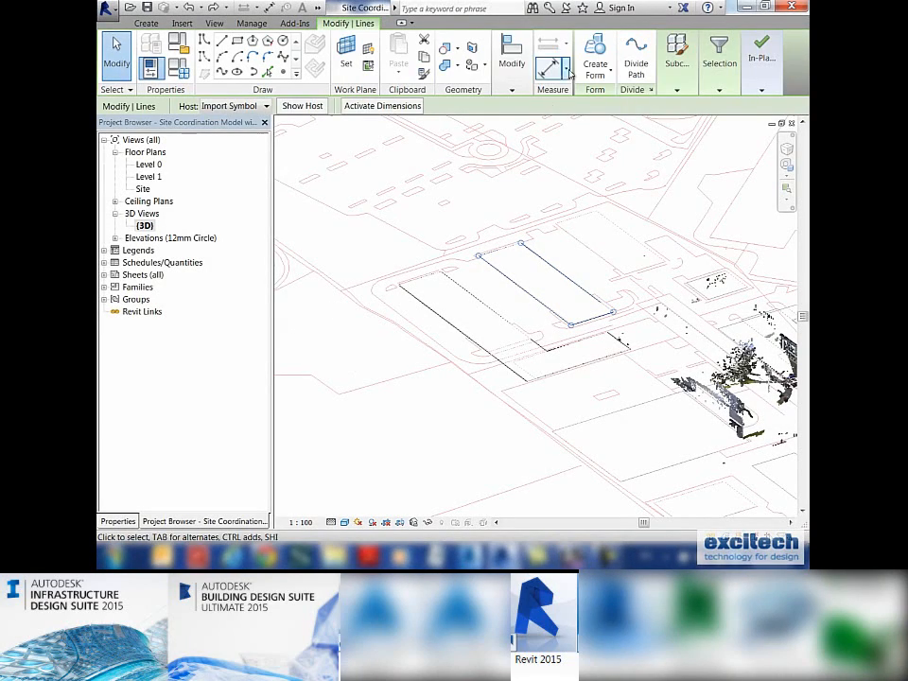
click(594, 53)
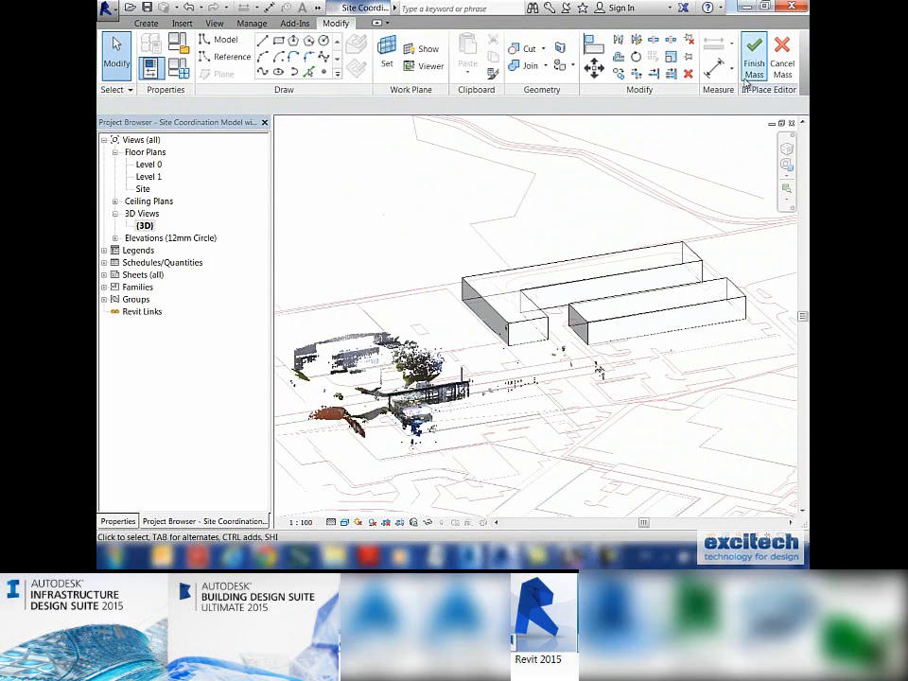
Step: Finish the Buildings in-place mass to return to the site view
click(753, 55)
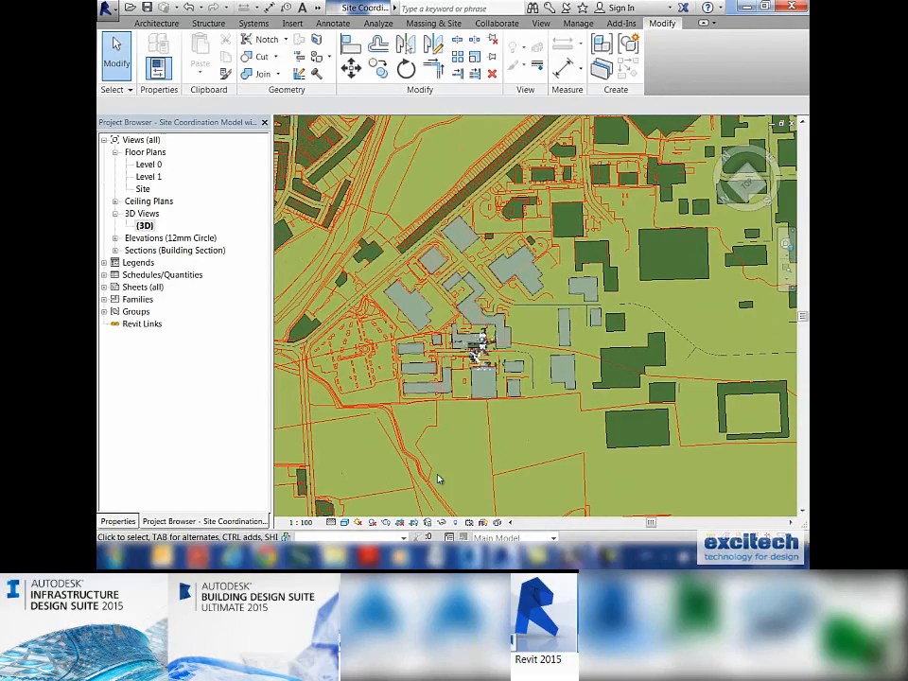
mouse_move(473, 452)
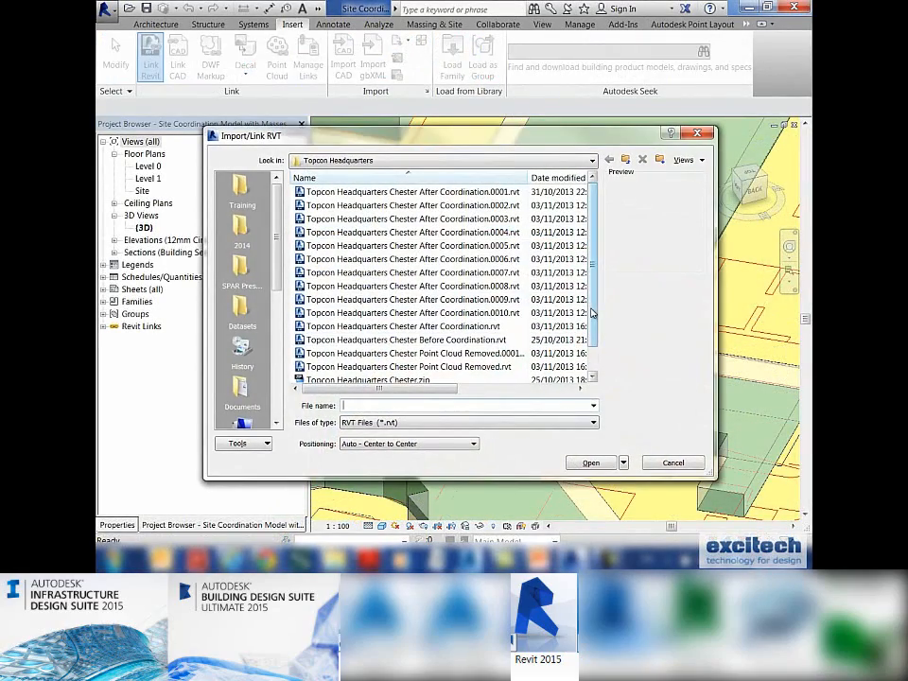
Step: Link the Topcon Headquarters model onto the site and check its placement
click(409, 367)
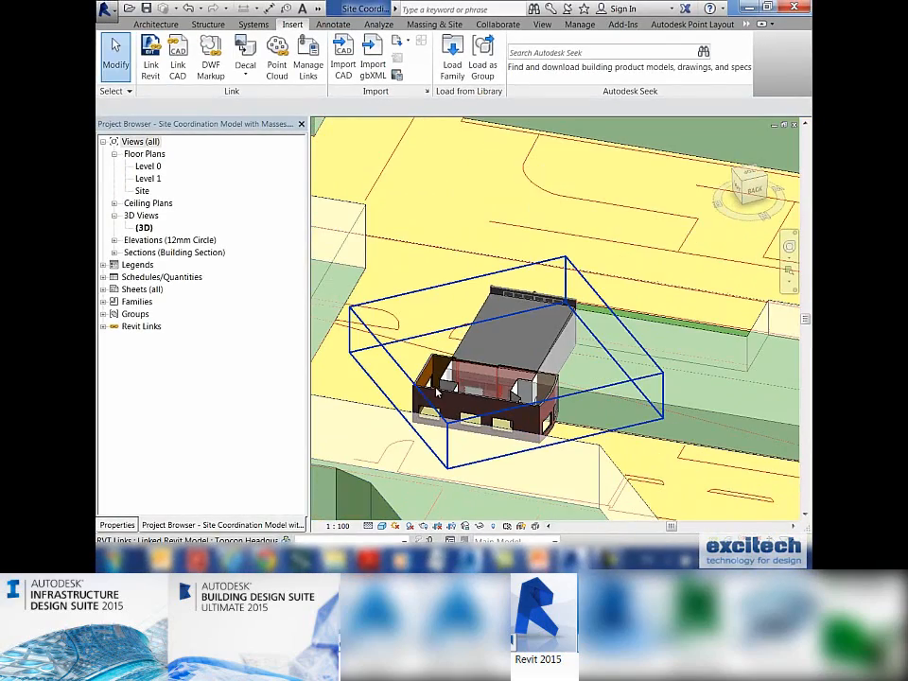
click(501, 369)
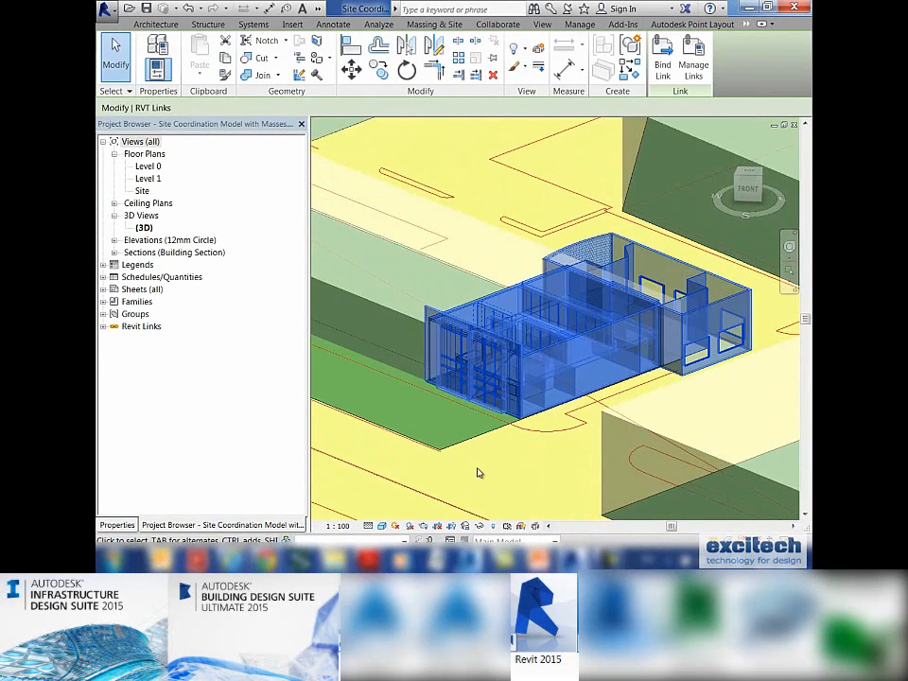
click(291, 22)
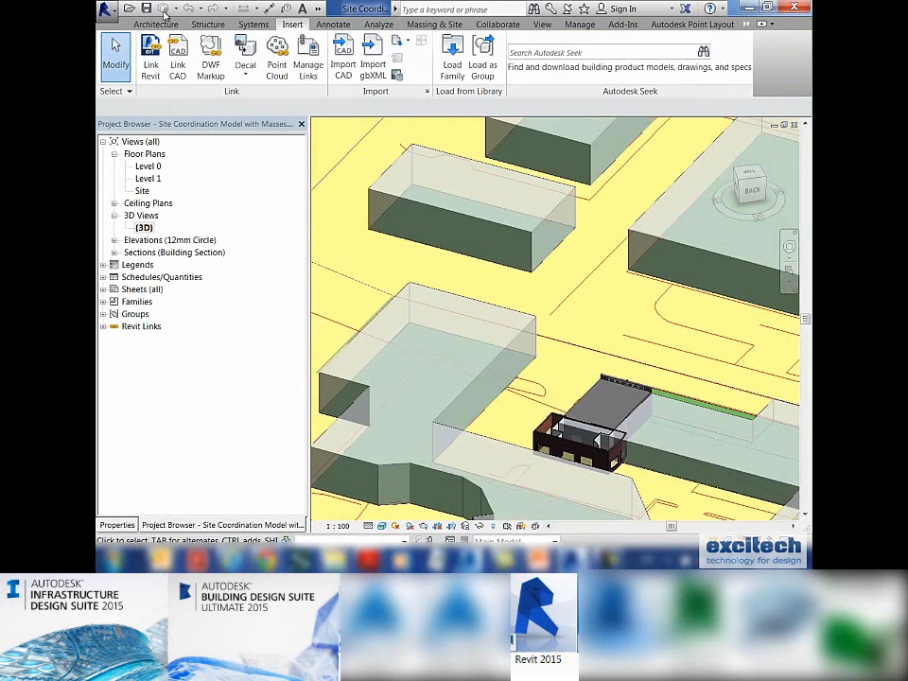
click(151, 57)
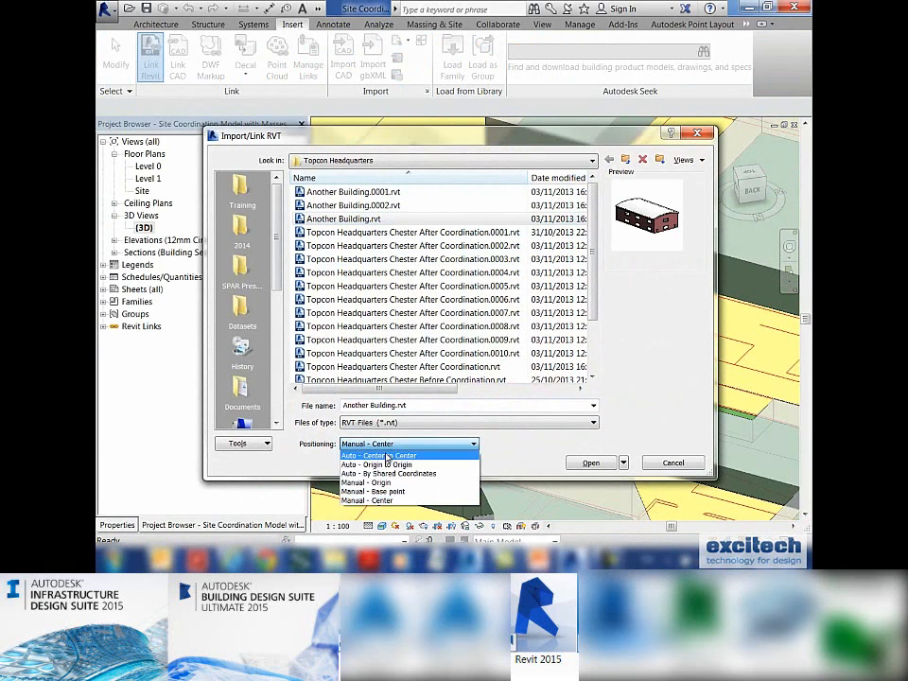
Step: Link Another Building.rvt into the site and inspect it among the massing blocks
click(388, 473)
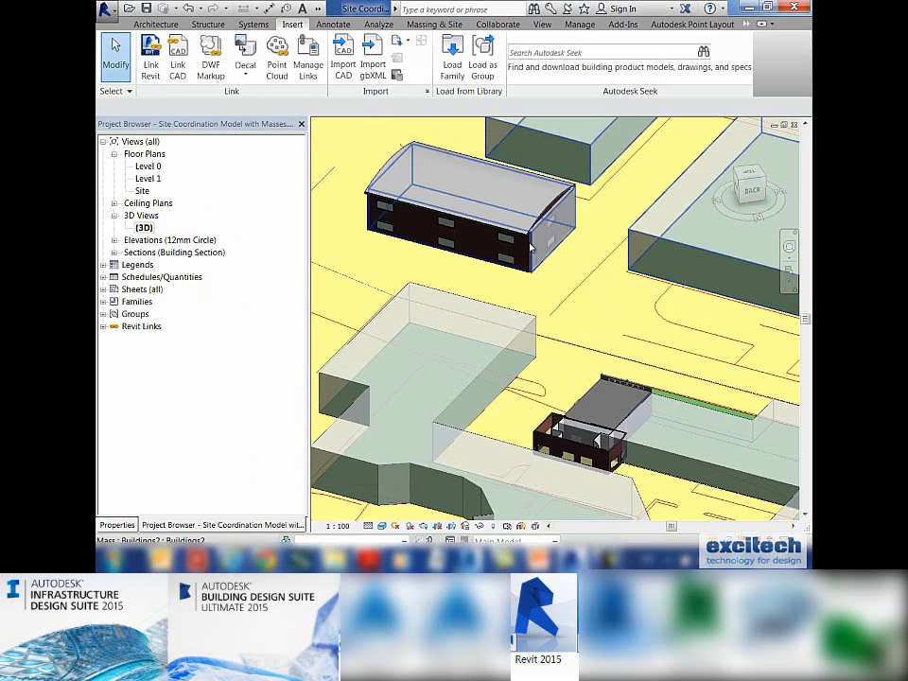
click(469, 199)
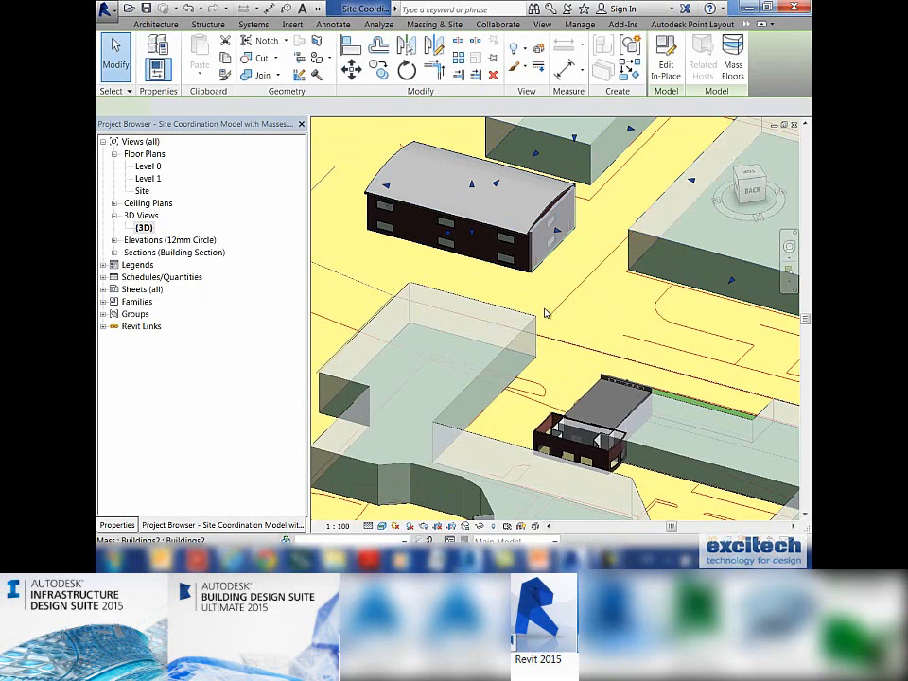
click(292, 22)
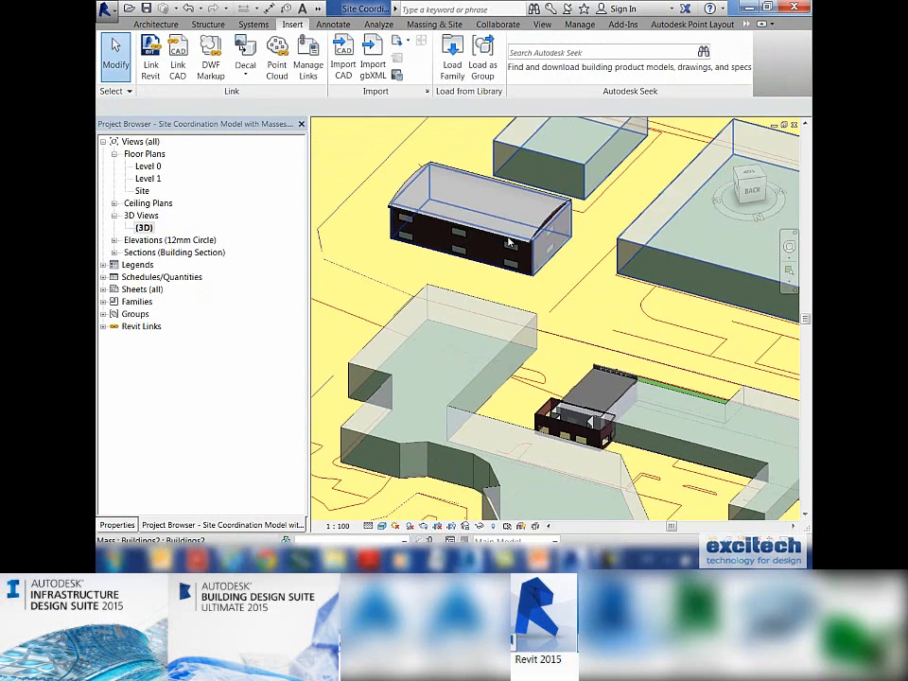
click(477, 218)
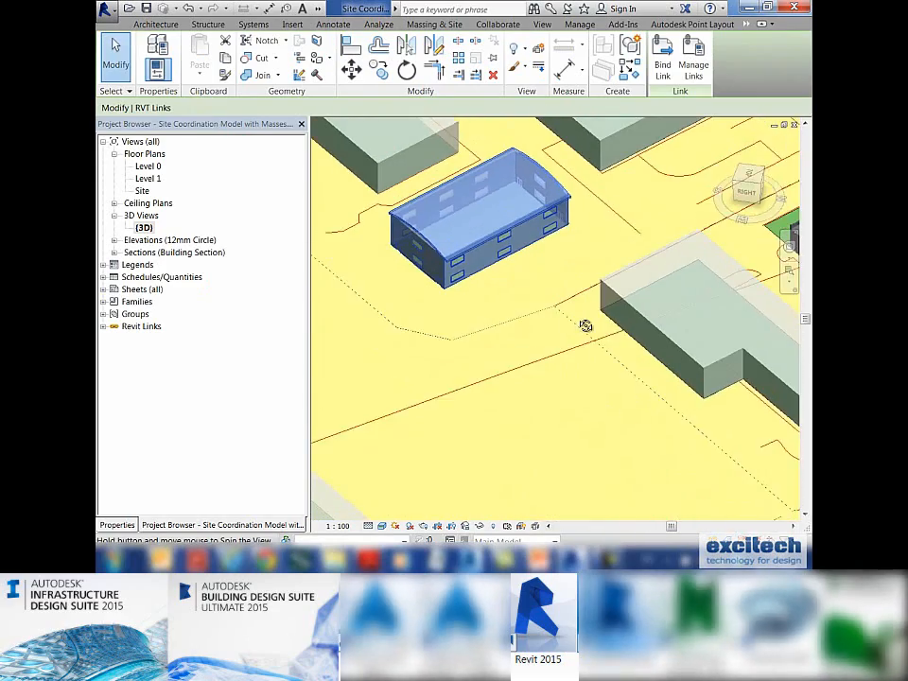
drag(584, 325, 424, 398)
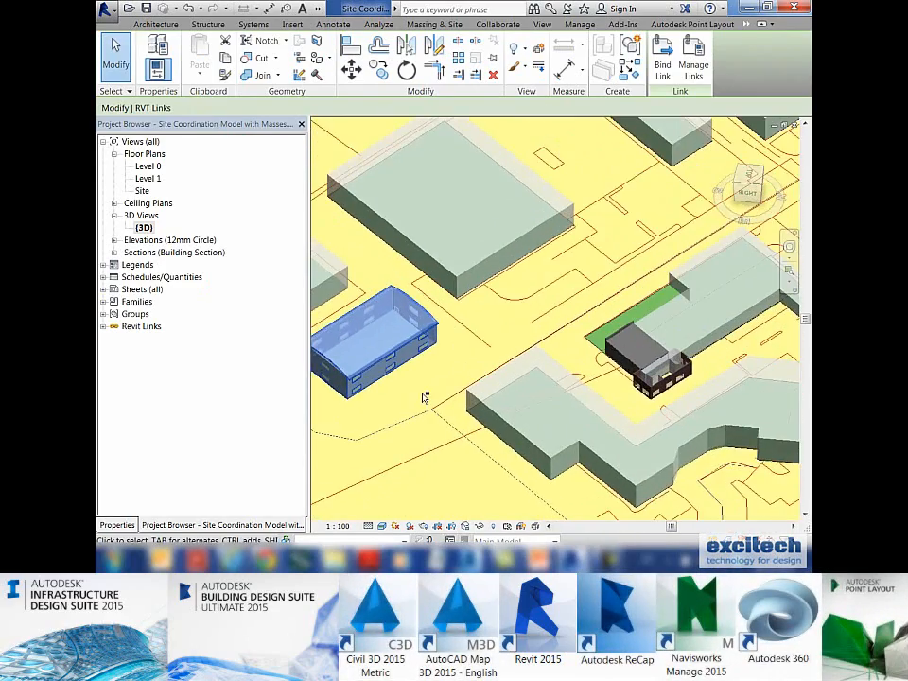